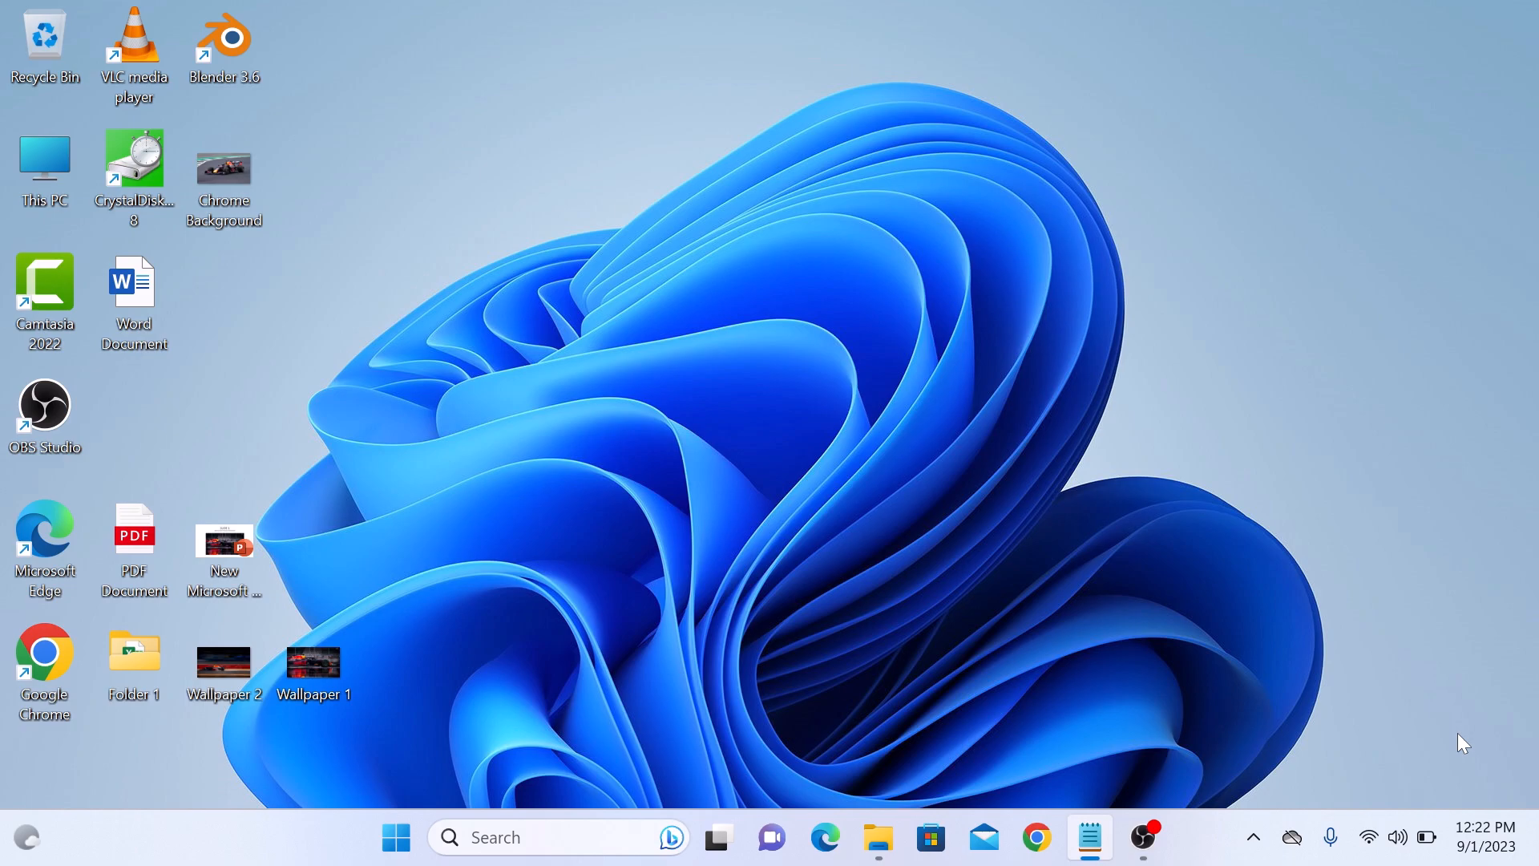
pyautogui.moveTo(242, 441)
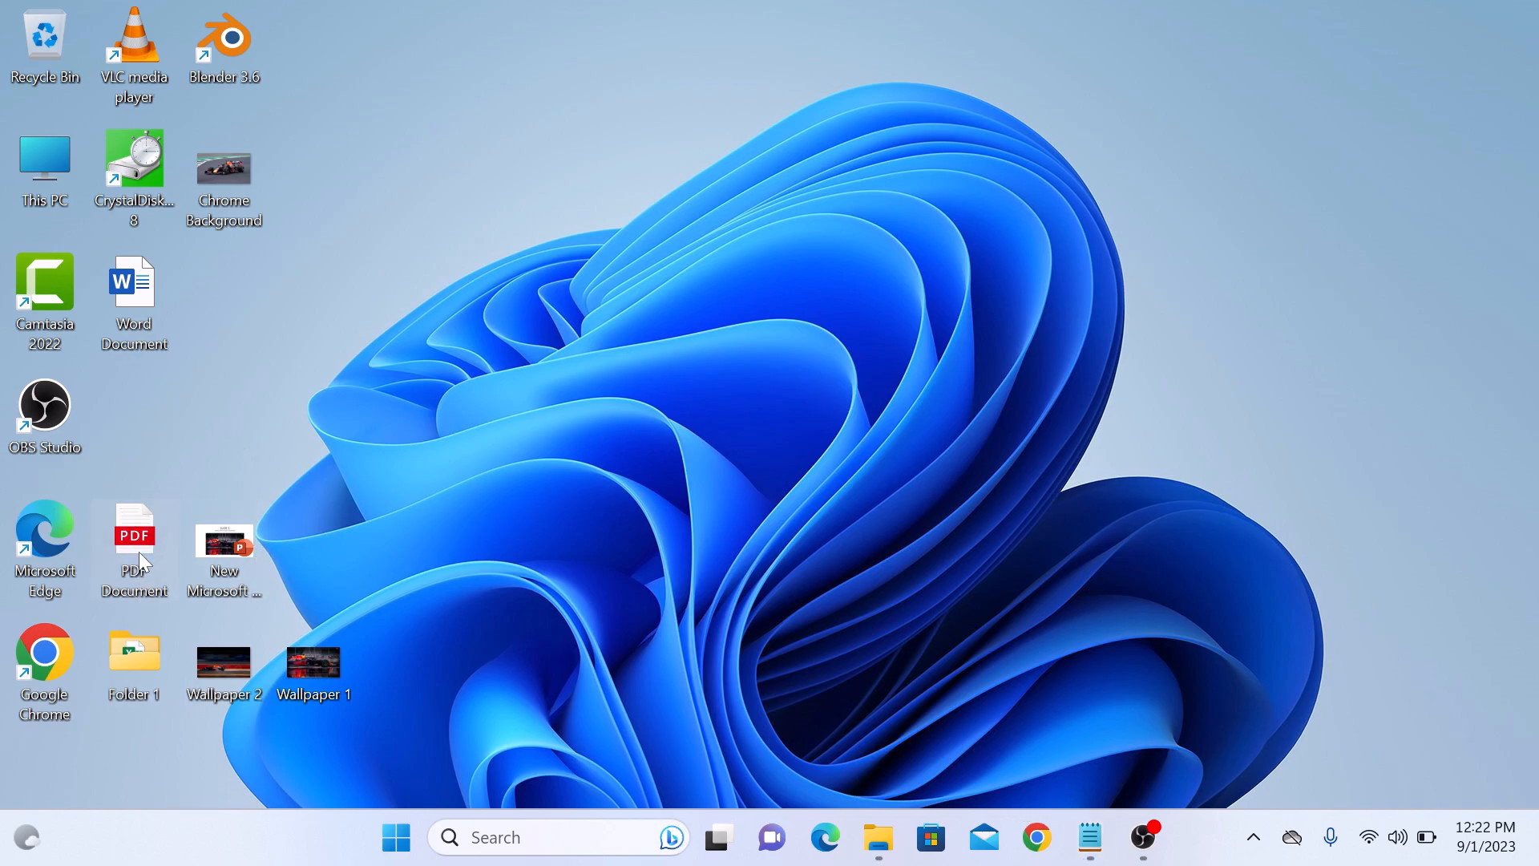
# View the PDF Document pages in Edge, close it, and launch Word.
pyautogui.doubleClick(134, 535)
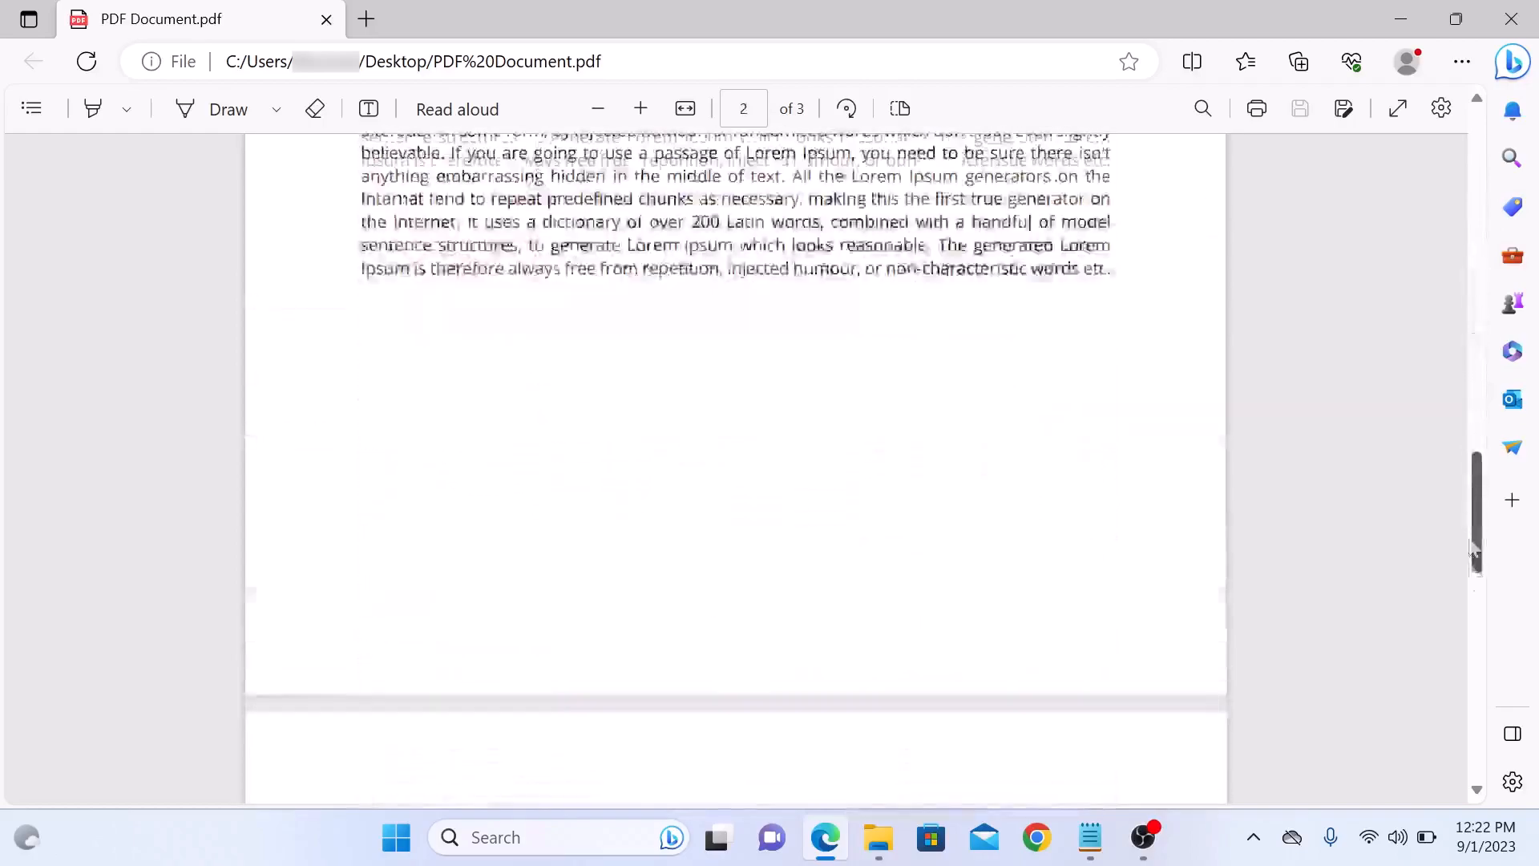
pyautogui.scroll(-3)
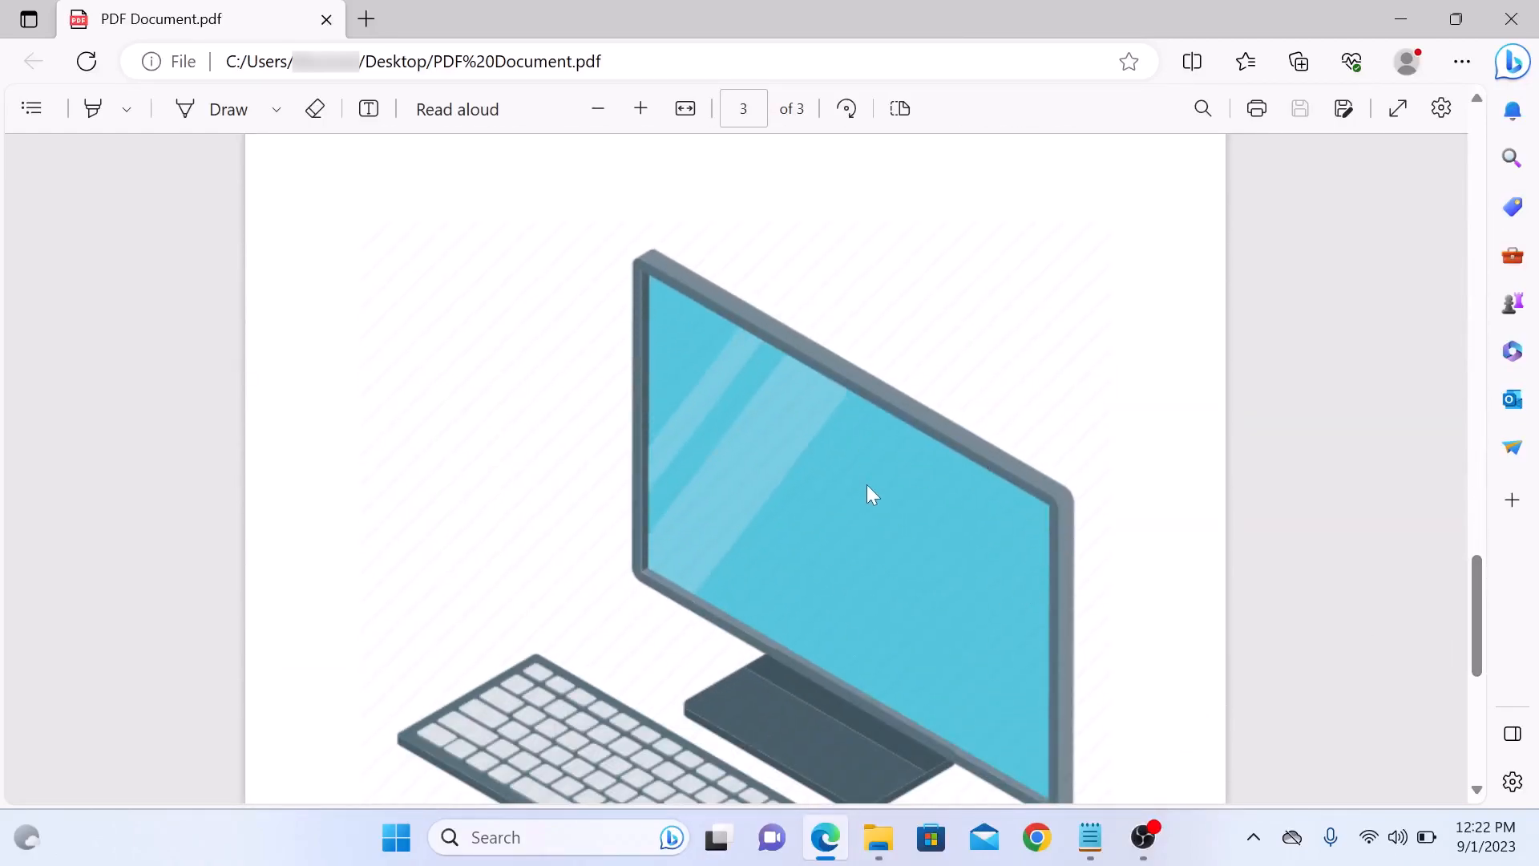
pyautogui.moveTo(923, 521)
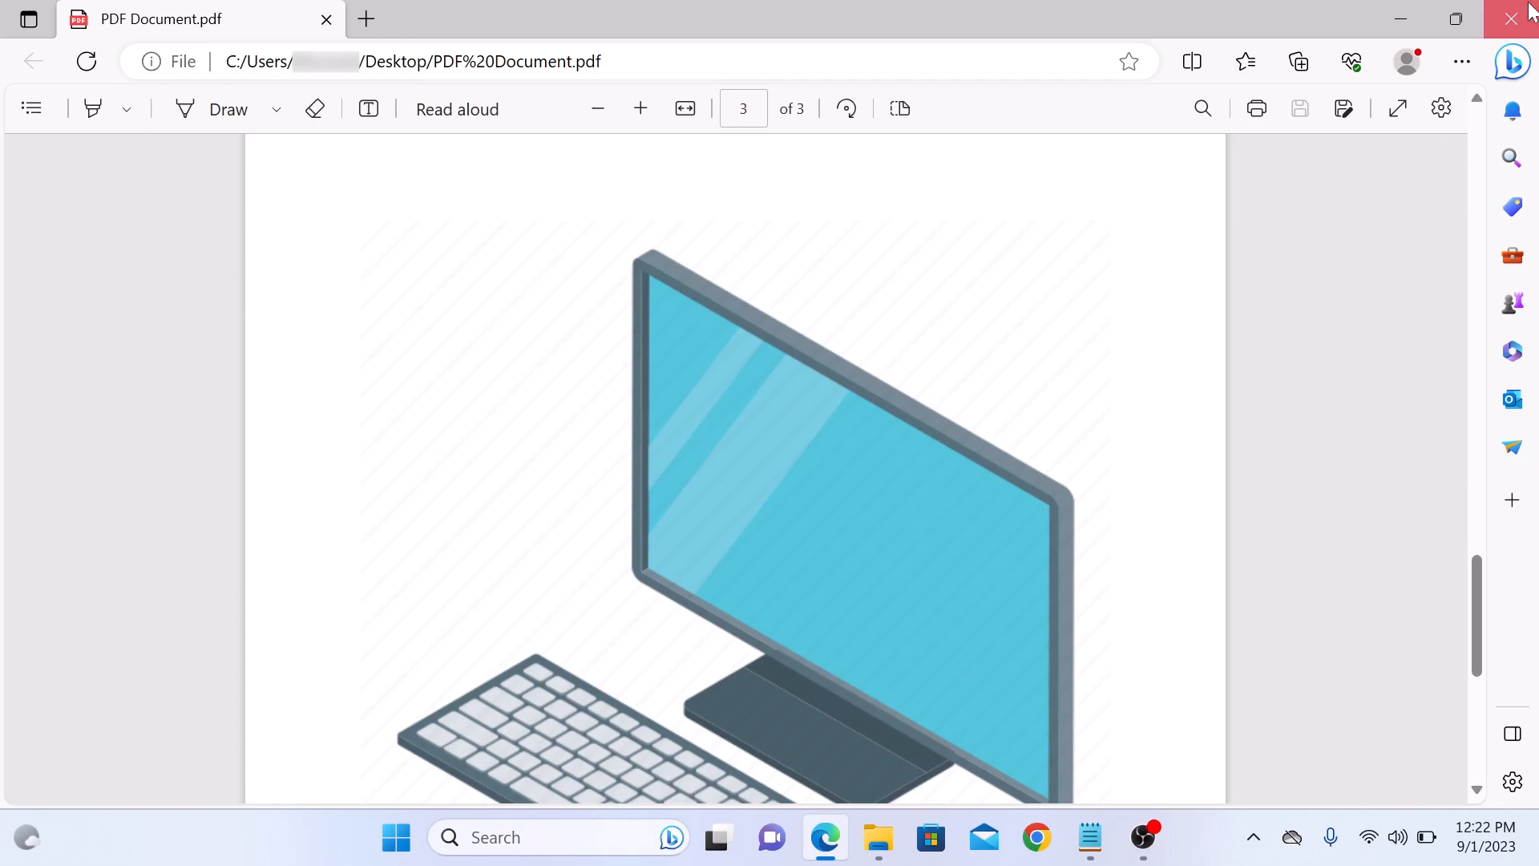
pyautogui.click(1509, 19)
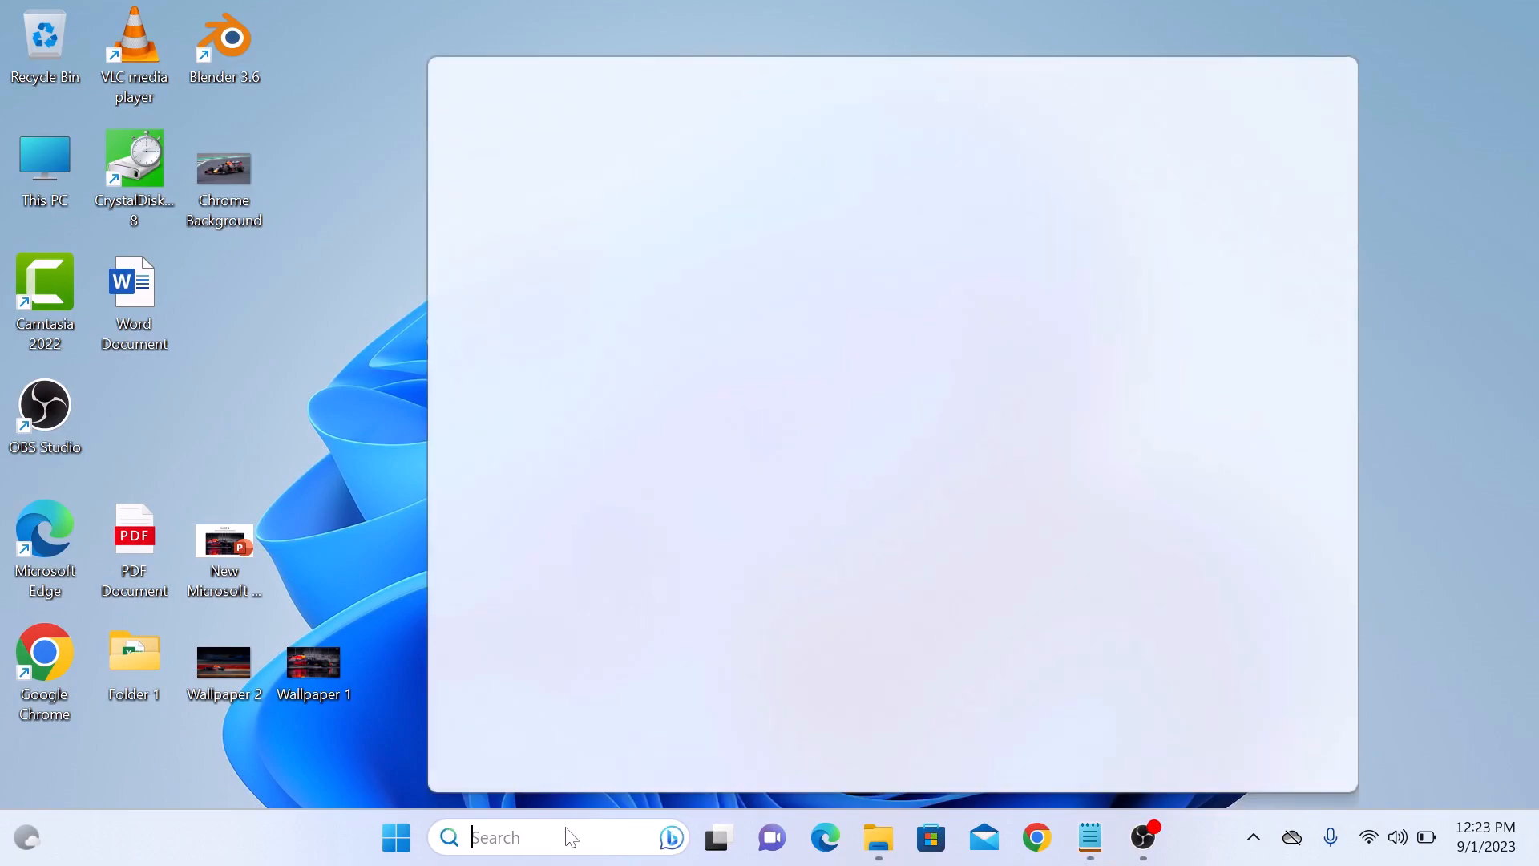
pyautogui.write('wo')
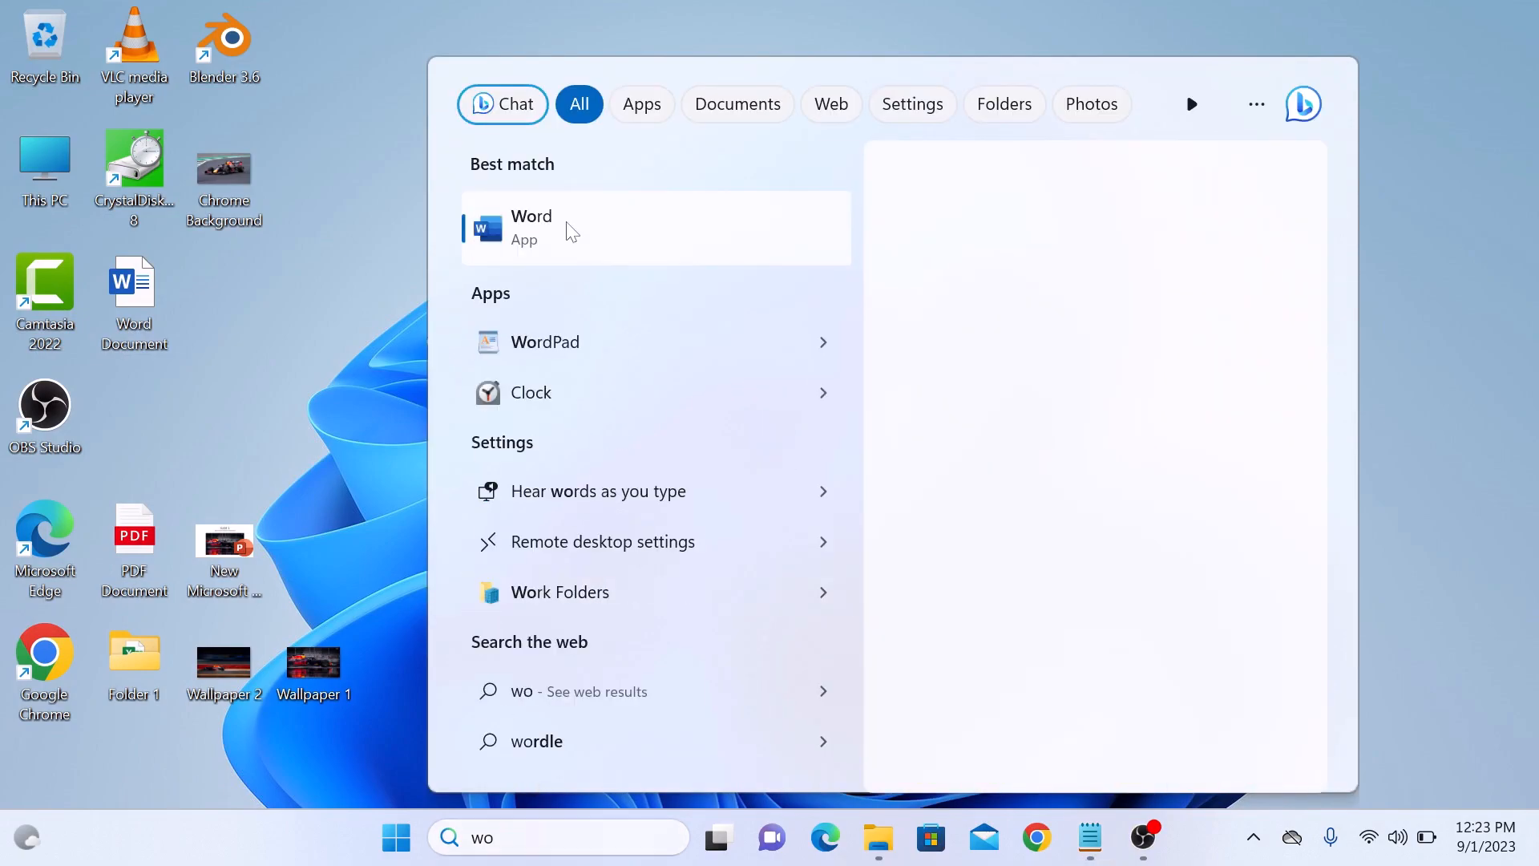
pyautogui.click(529, 227)
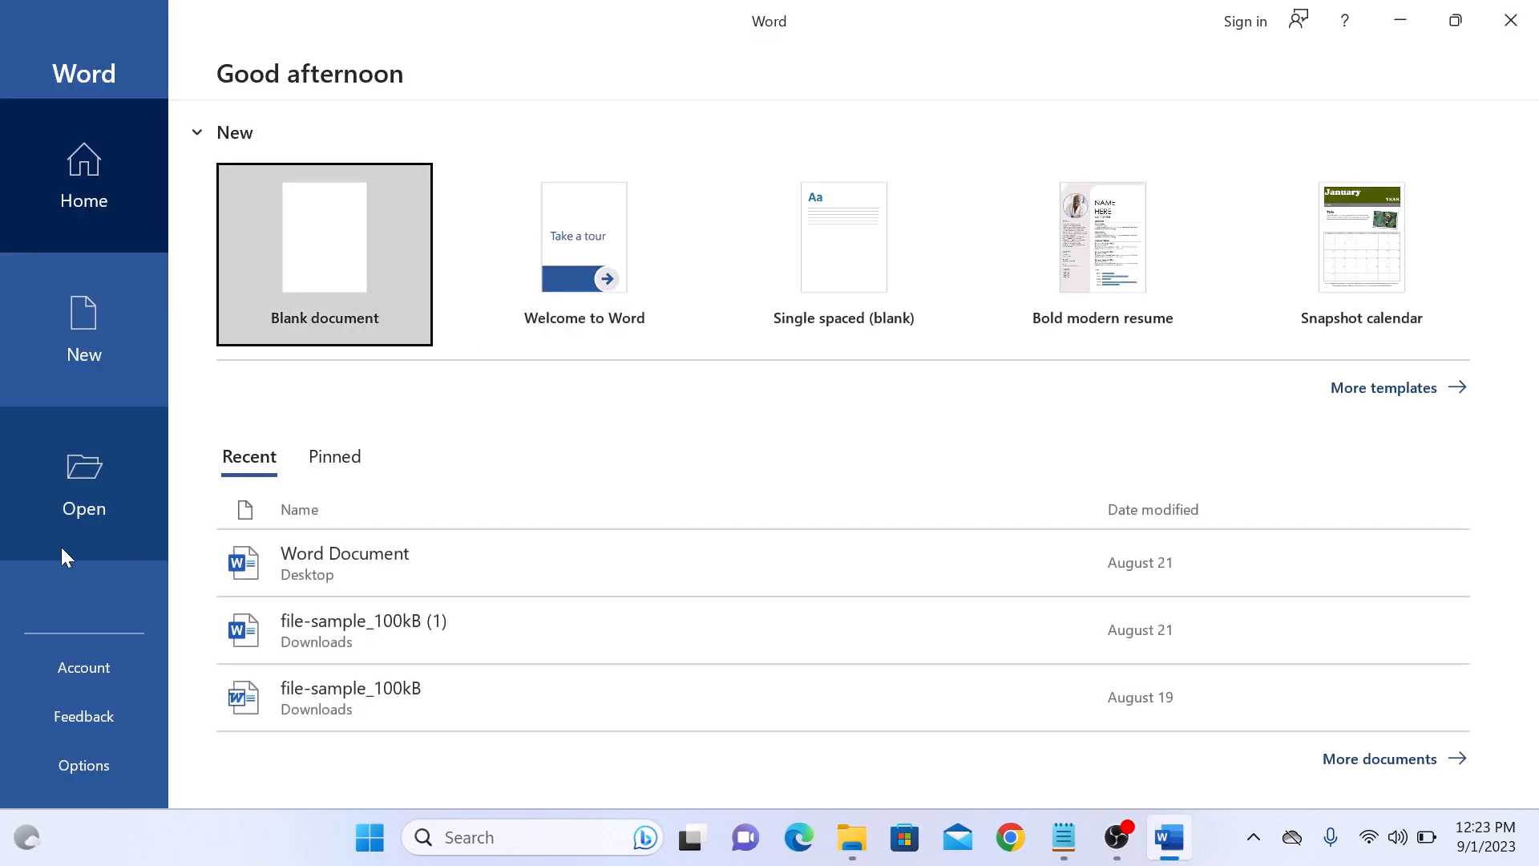
# Open 'PDF Document' from the Desktop in Word and accept converting it to editable text.
pyautogui.click(84, 483)
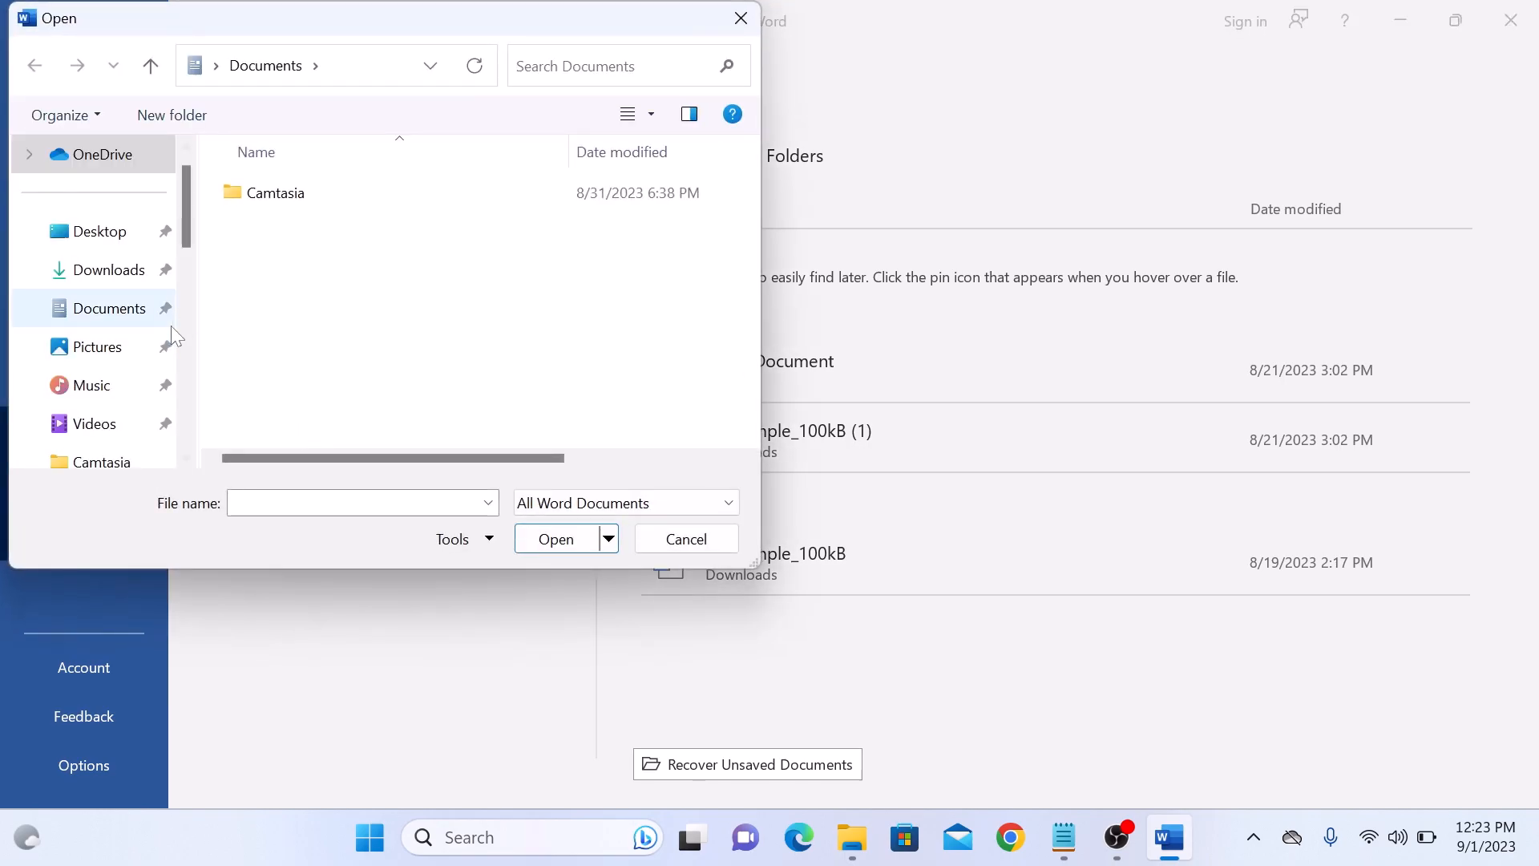
pyautogui.click(96, 231)
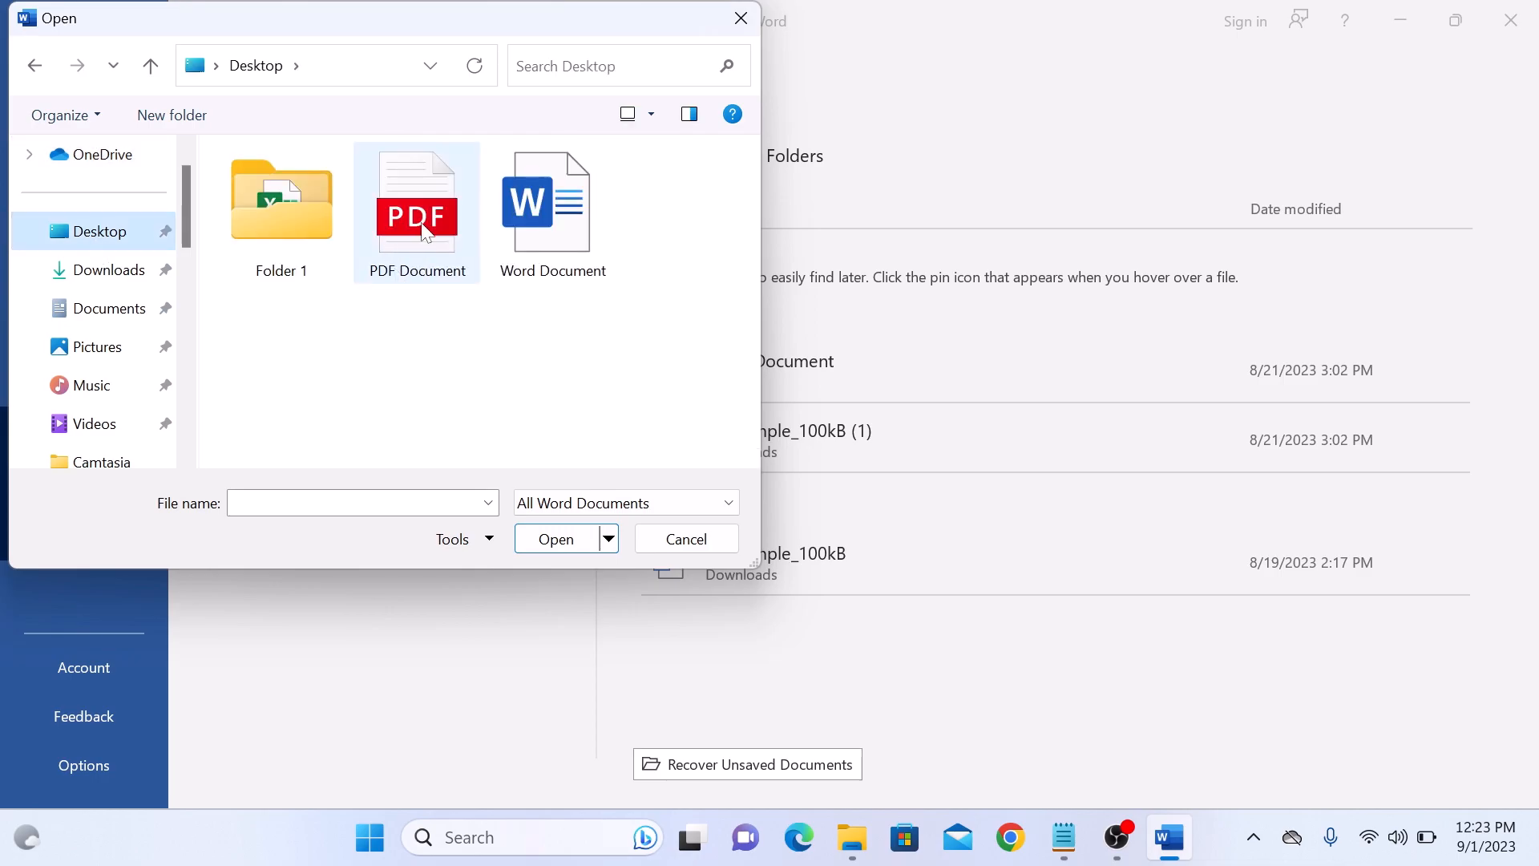
pyautogui.click(416, 200)
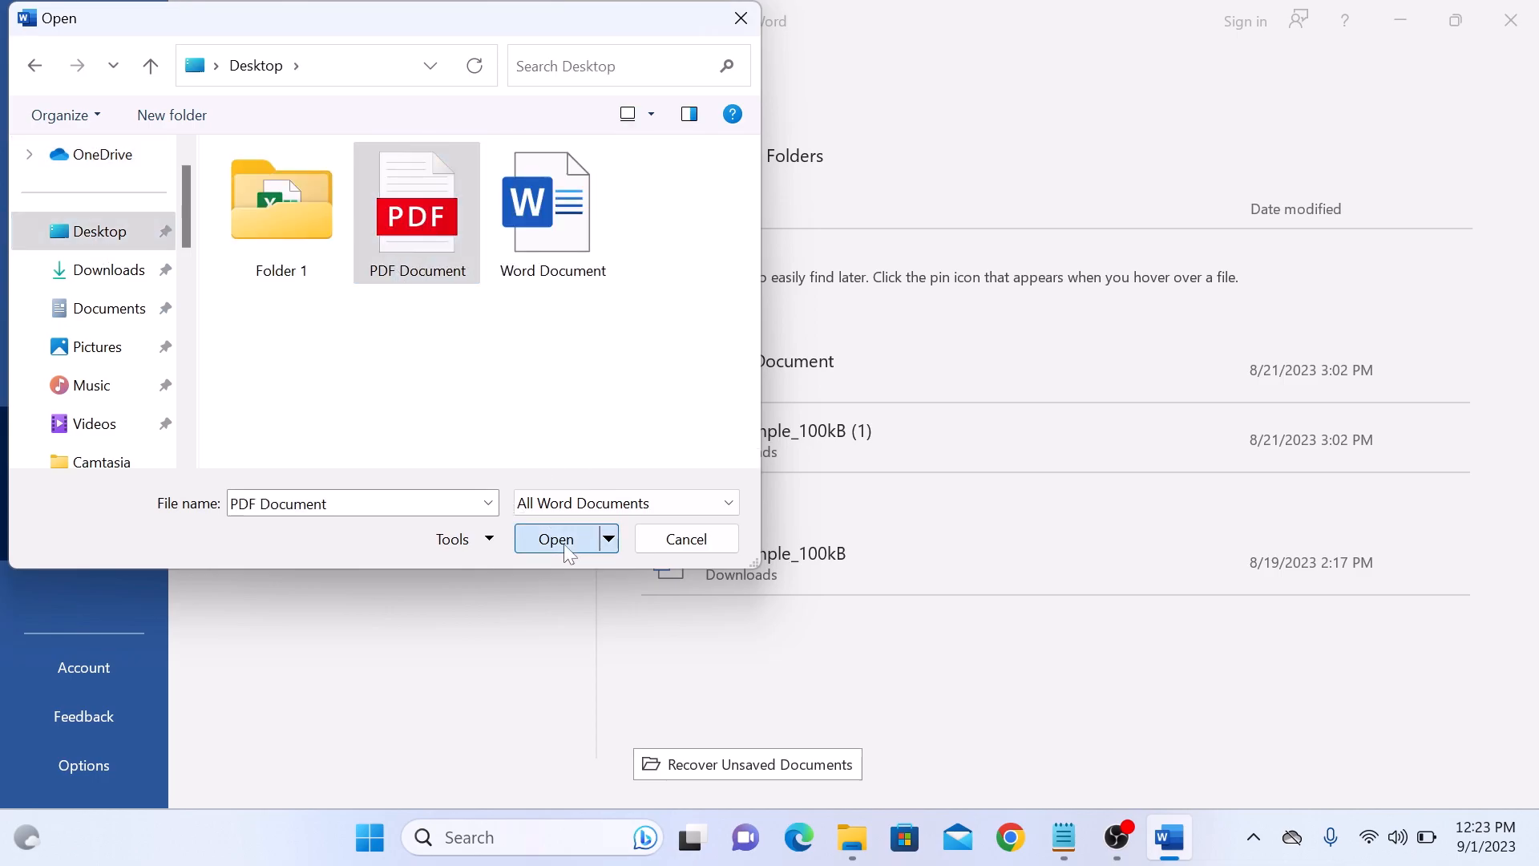
pyautogui.click(556, 537)
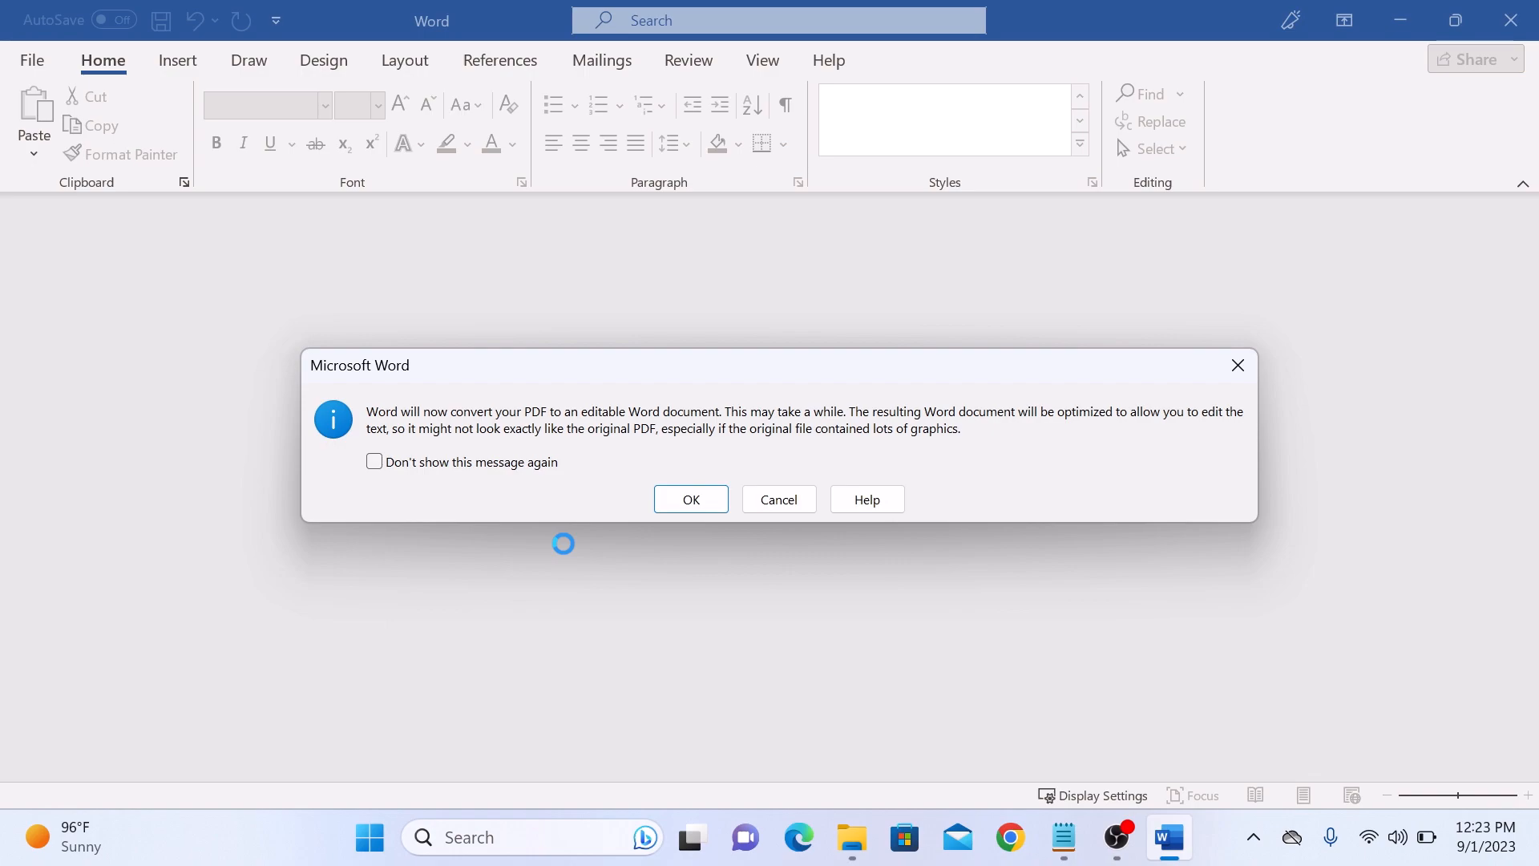
pyautogui.click(690, 499)
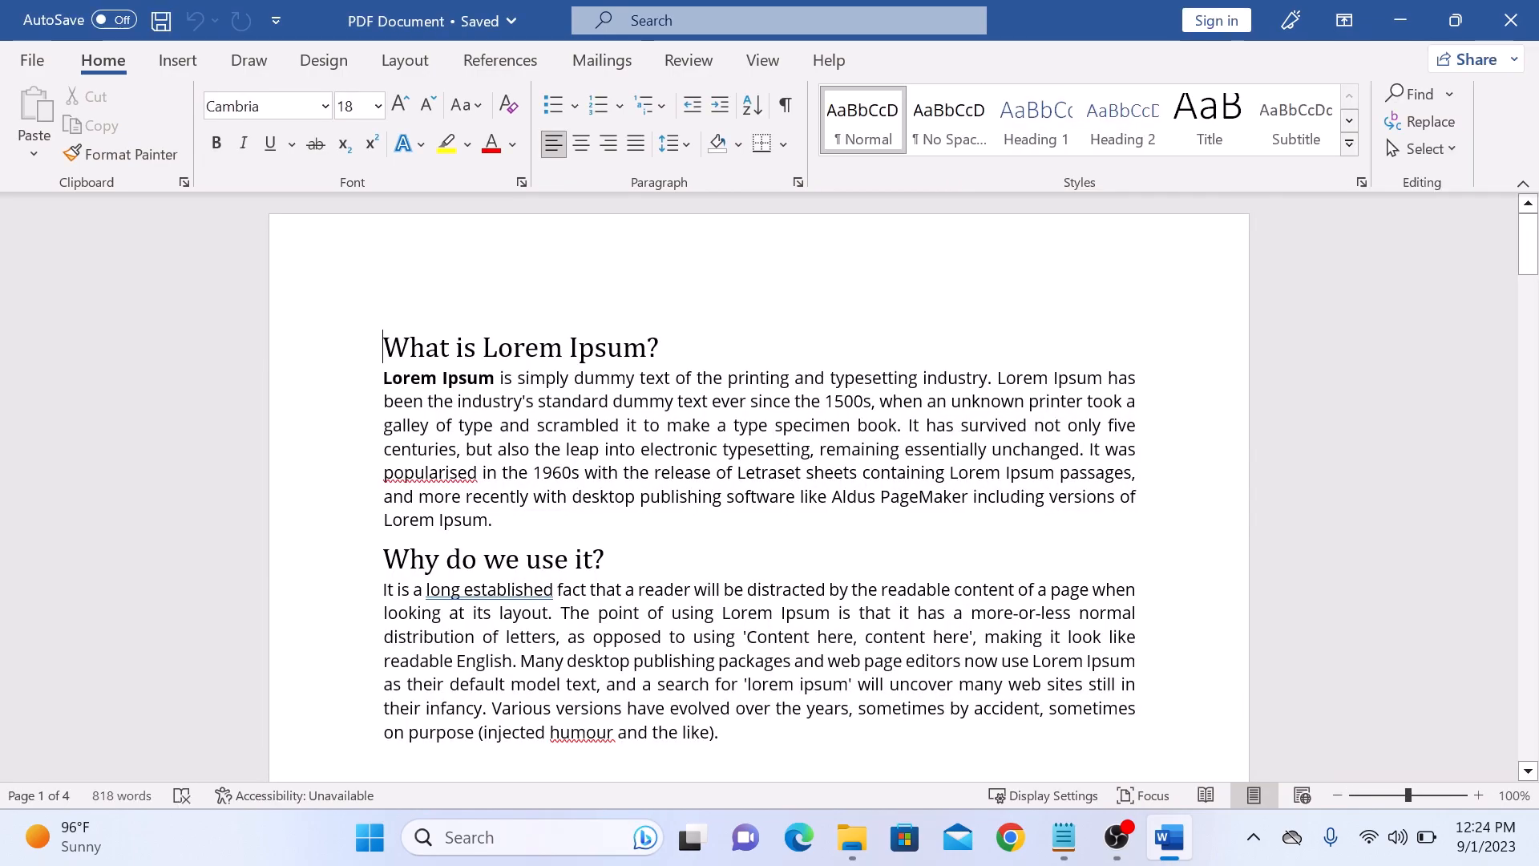
# Scroll through the converted Lorem Ipsum document.
pyautogui.scroll(-3)
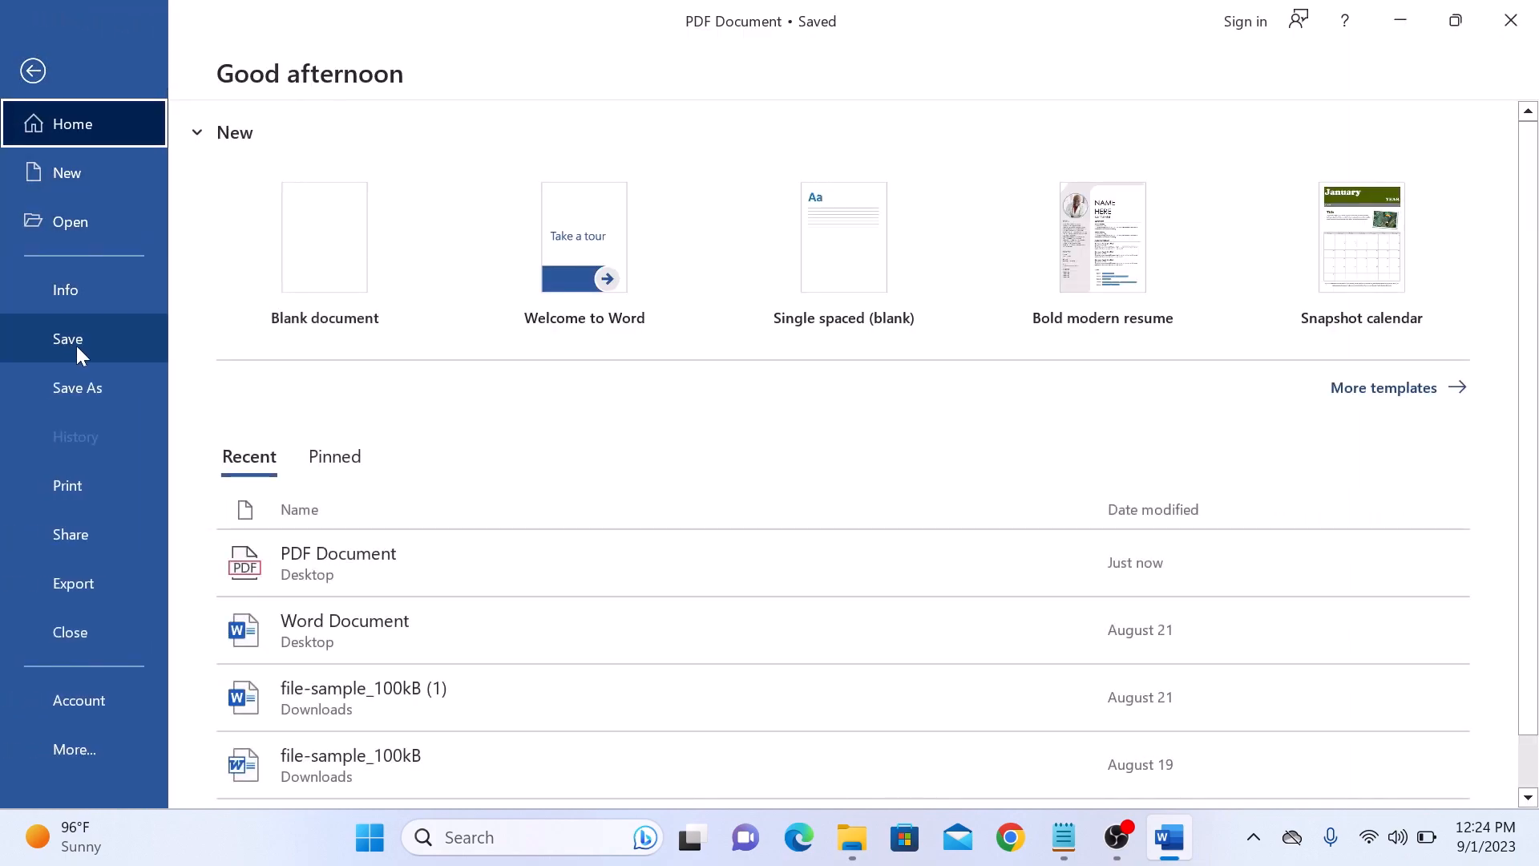
# Save a copy to the Desktop, appending 'Converted' to make 'PDF Document Converted'.
pyautogui.click(77, 388)
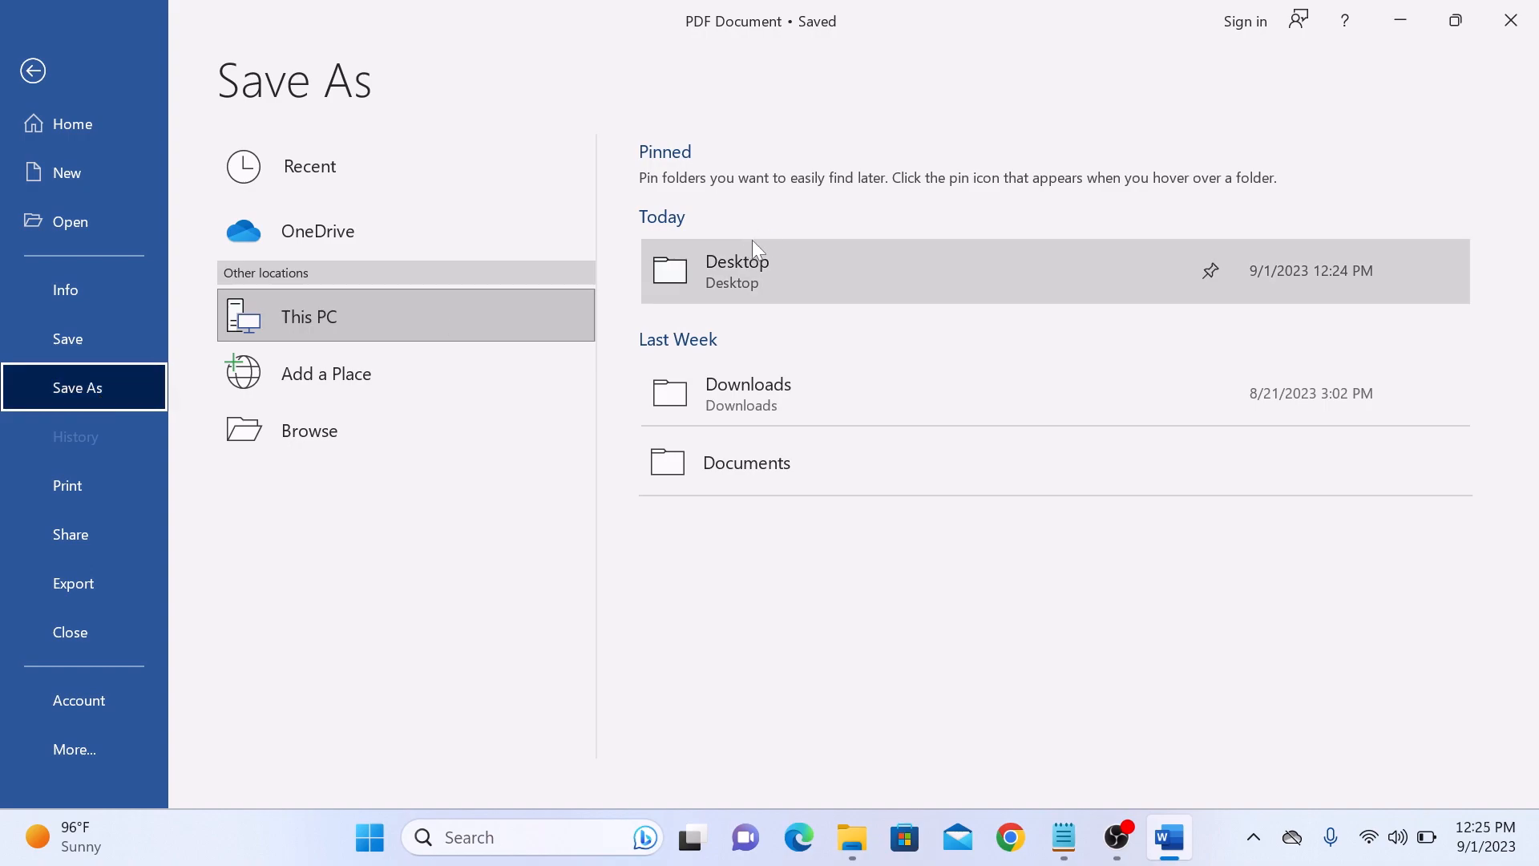
pyautogui.doubleClick(735, 271)
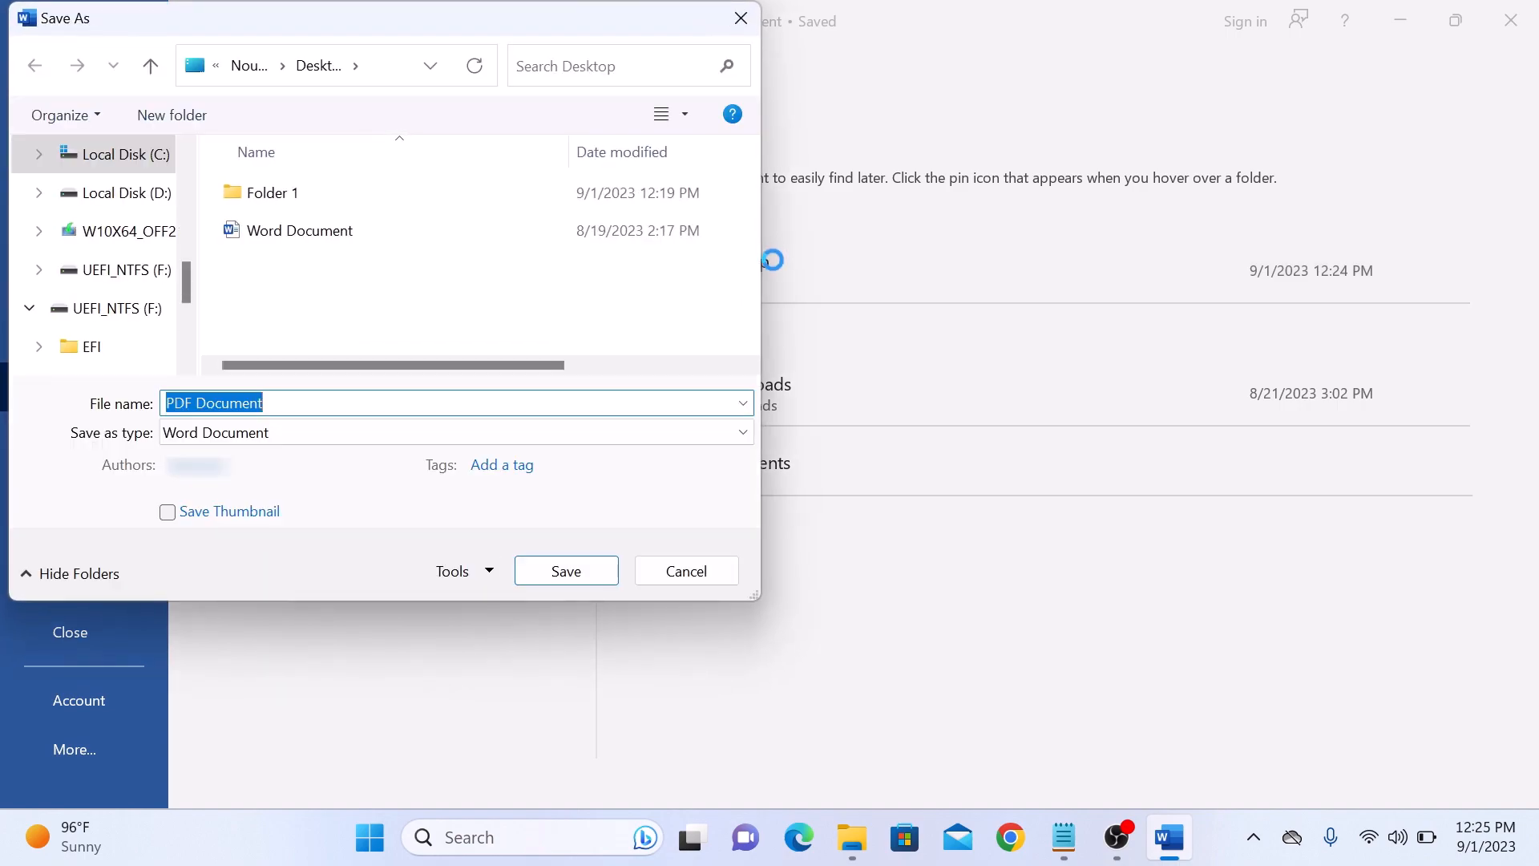
pyautogui.write('Converted')
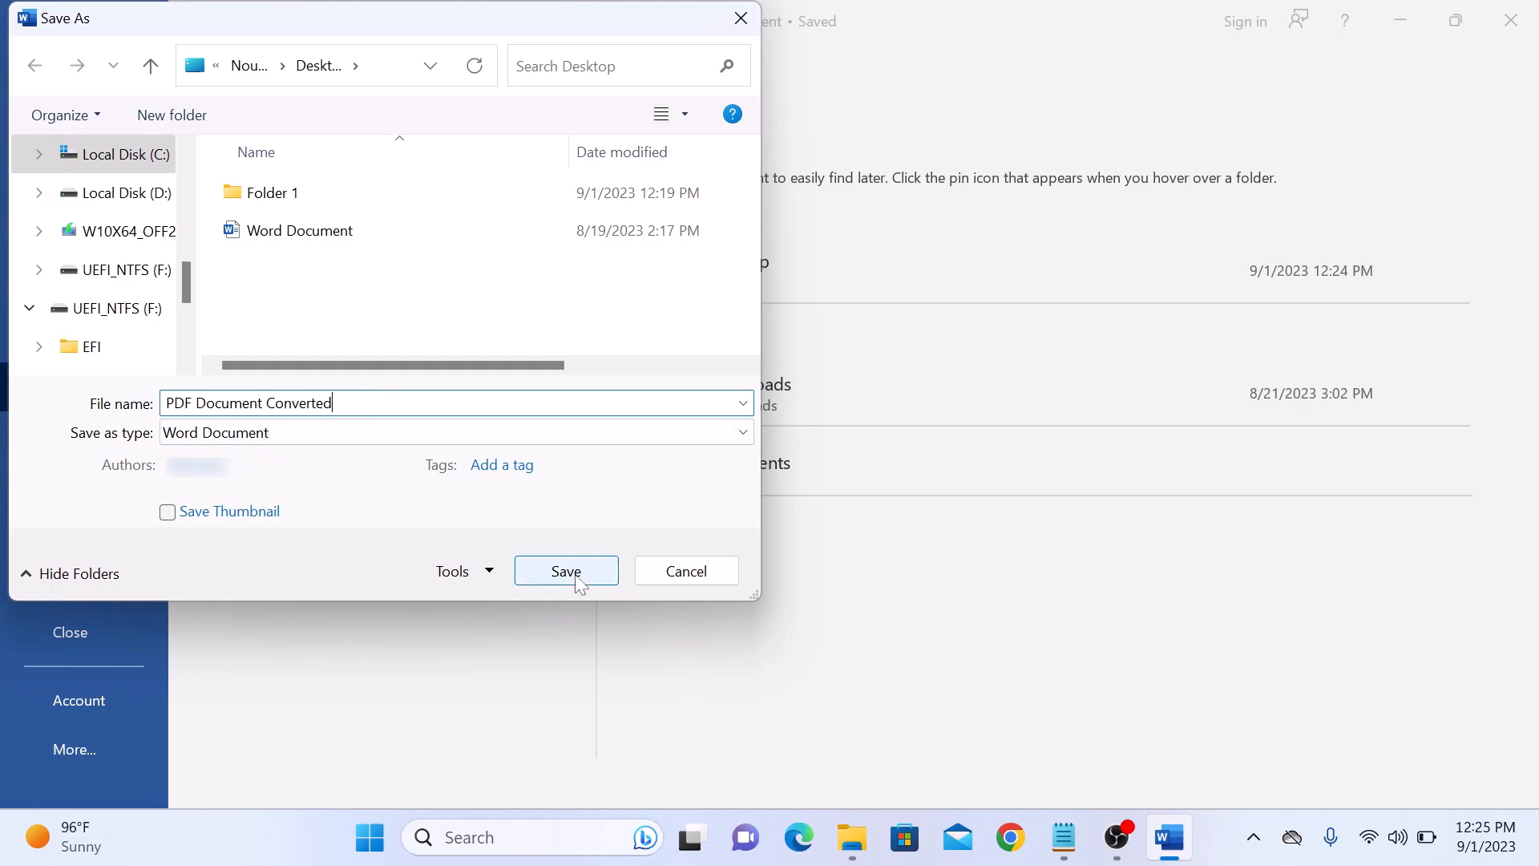
pyautogui.click(566, 572)
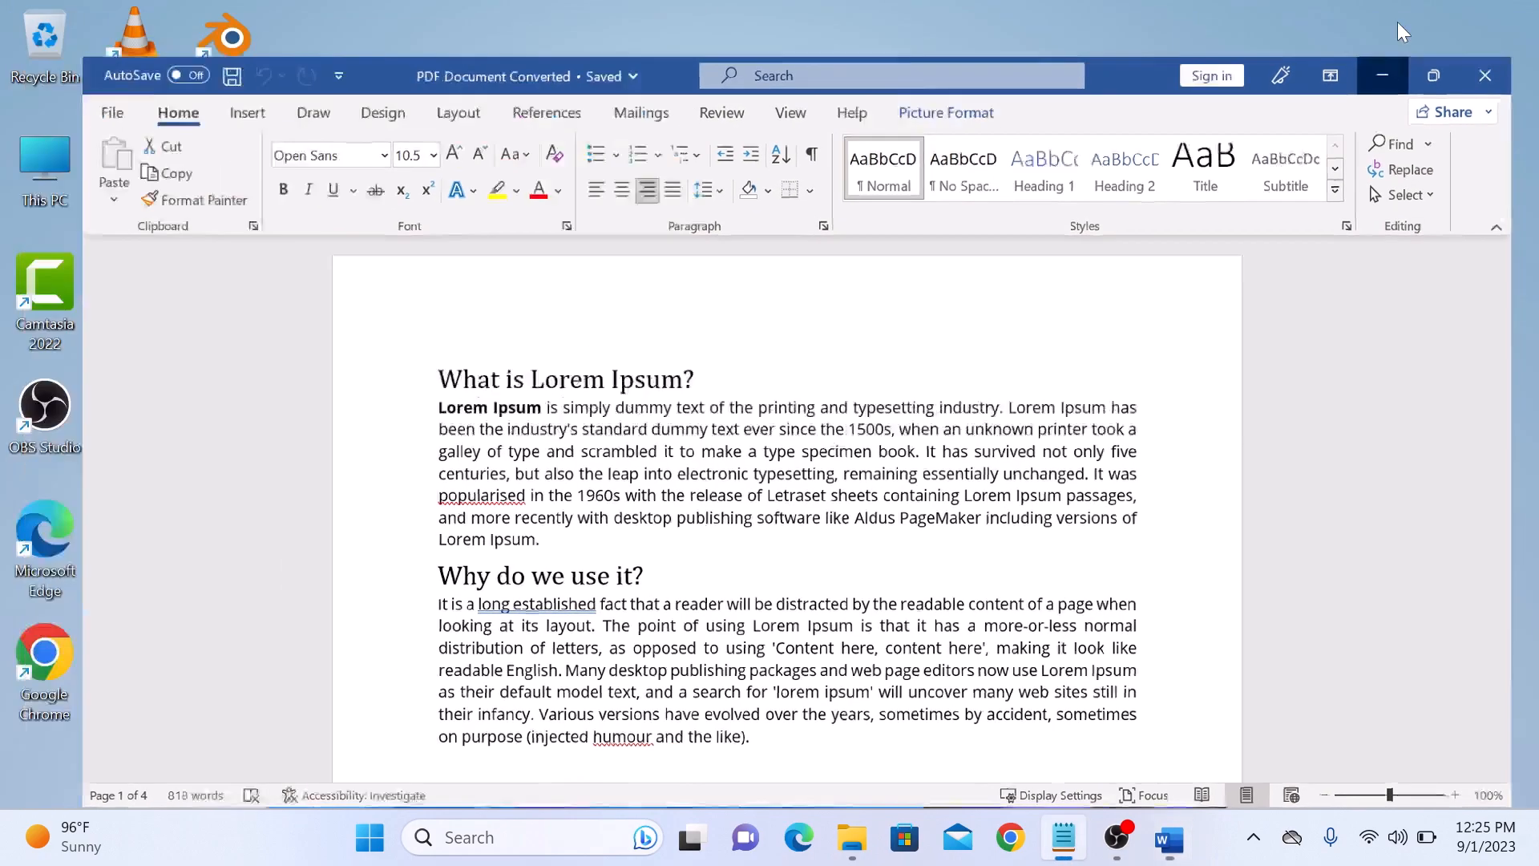
# Minimize Word and reopen 'PDF Document Converted' from its desktop icon.
pyautogui.click(1382, 75)
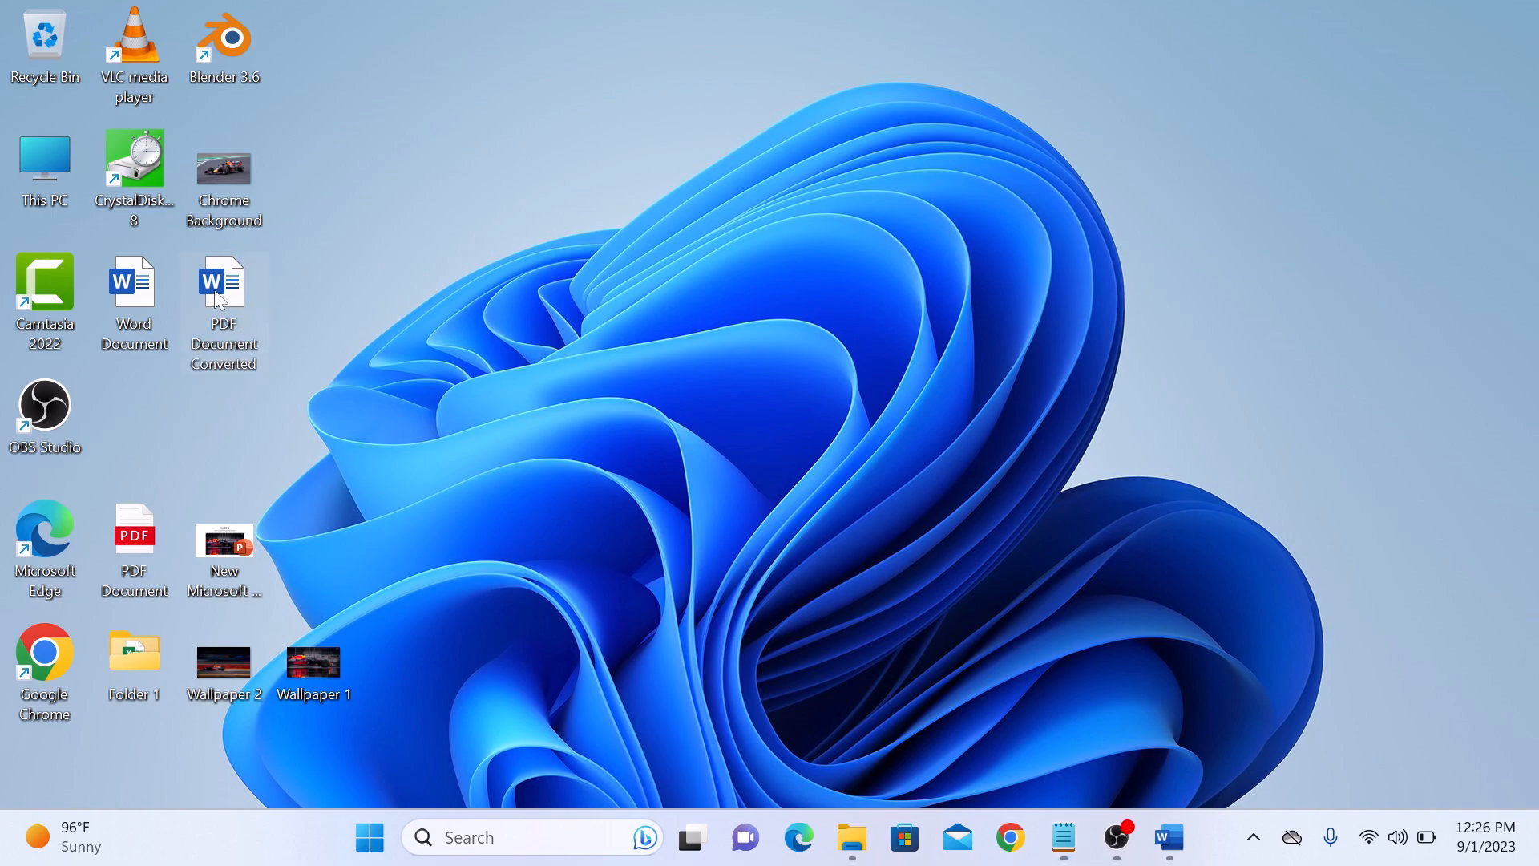
pyautogui.doubleClick(223, 294)
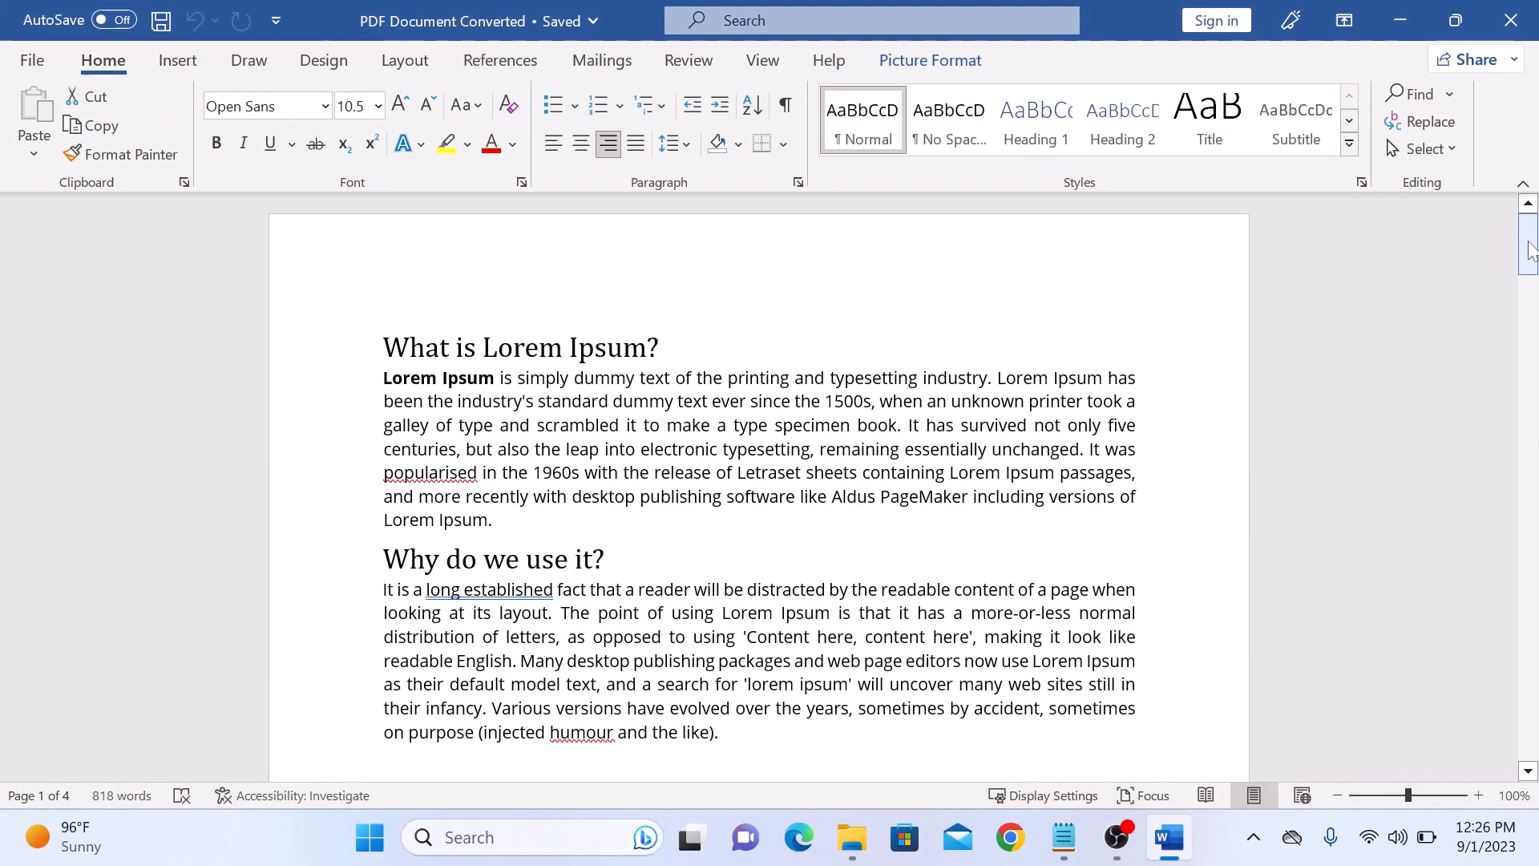